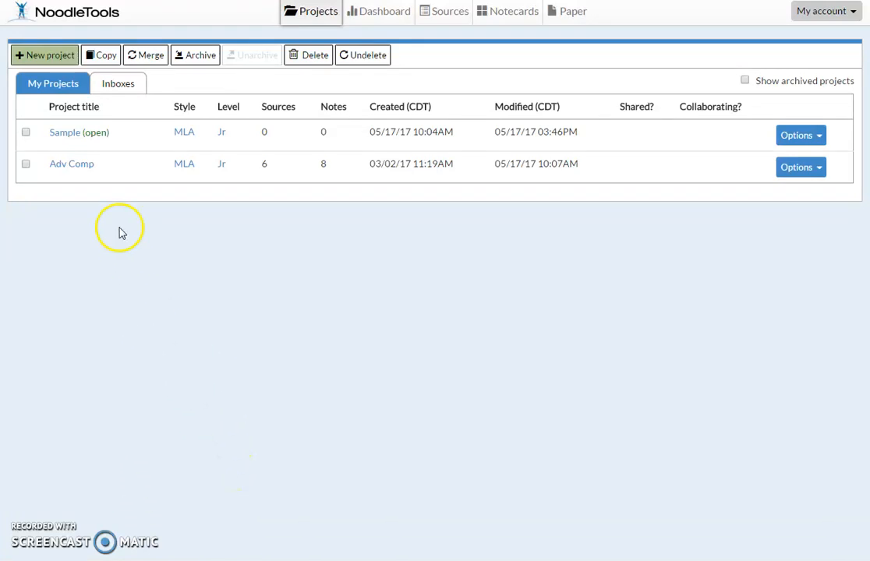
mouse_move(64, 131)
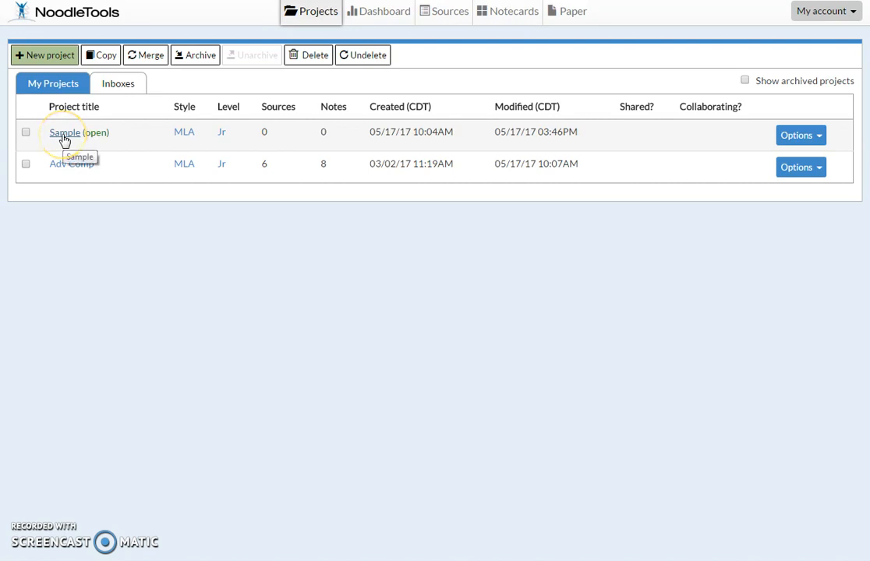
Step: Open the Sample project's empty MLA Works Cited sources page
click(65, 131)
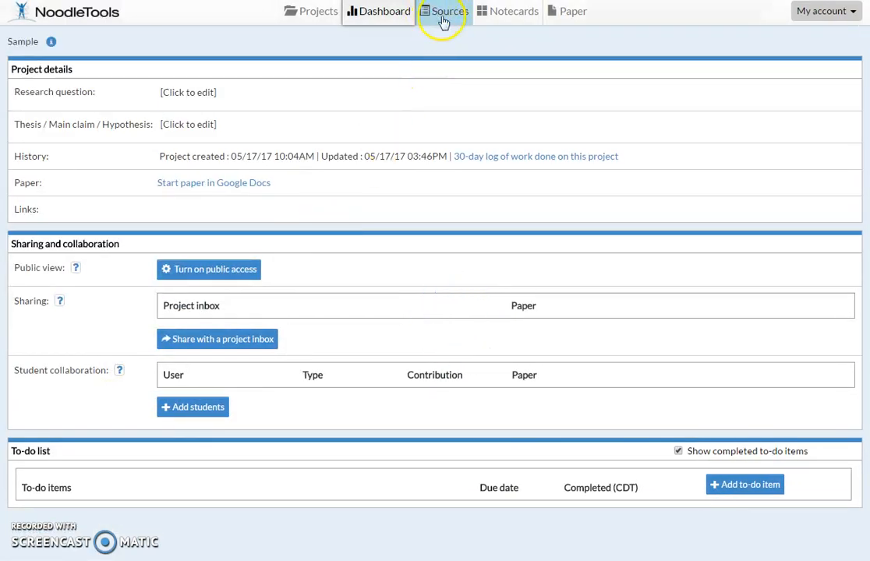
click(443, 11)
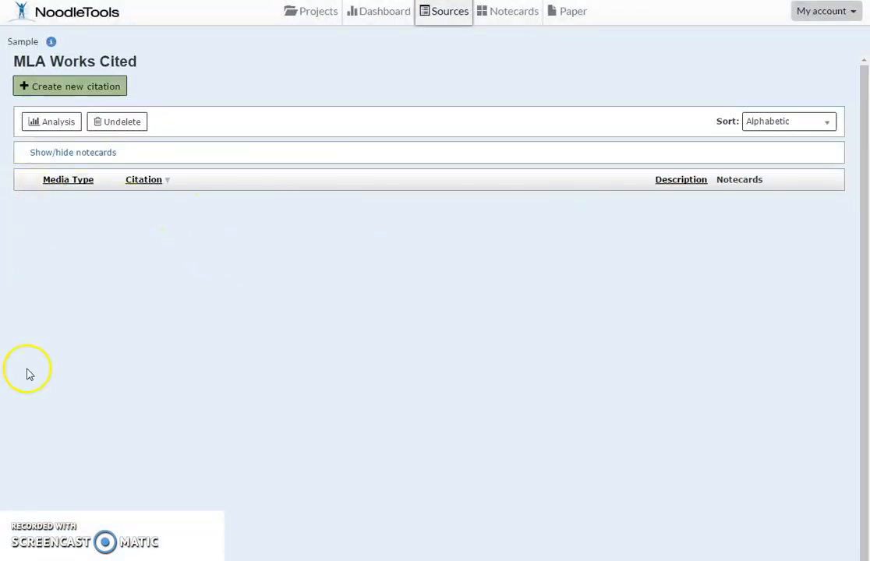
mouse_move(76, 290)
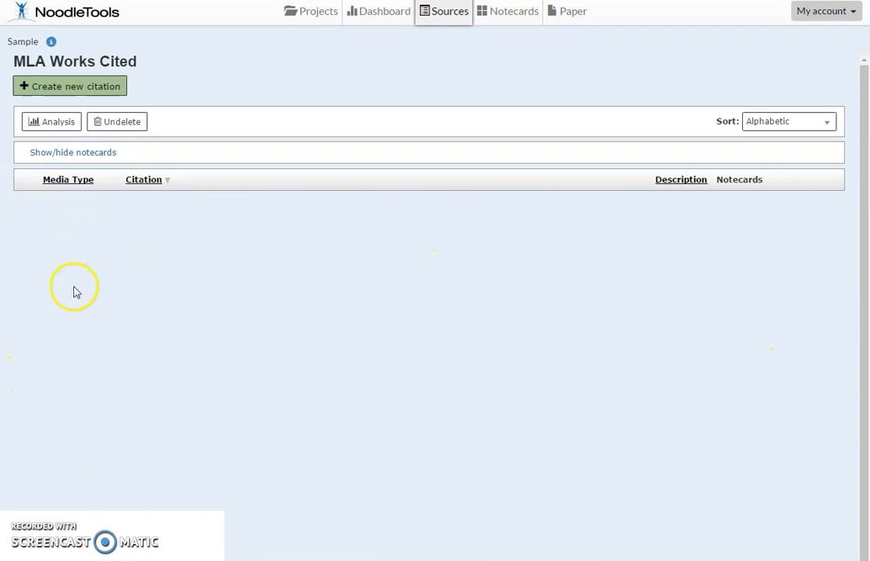
mouse_move(190, 160)
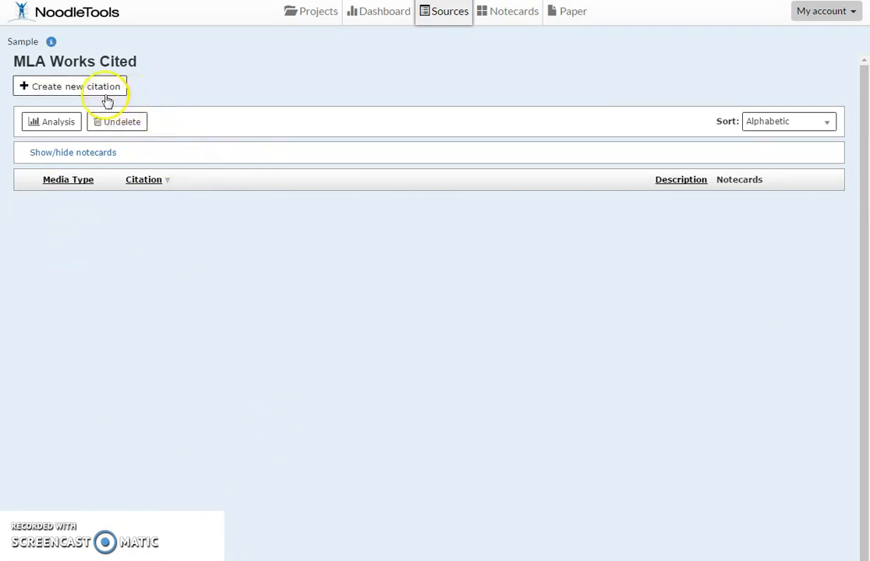
Step: Start a new citation and mark its location as Database
click(70, 86)
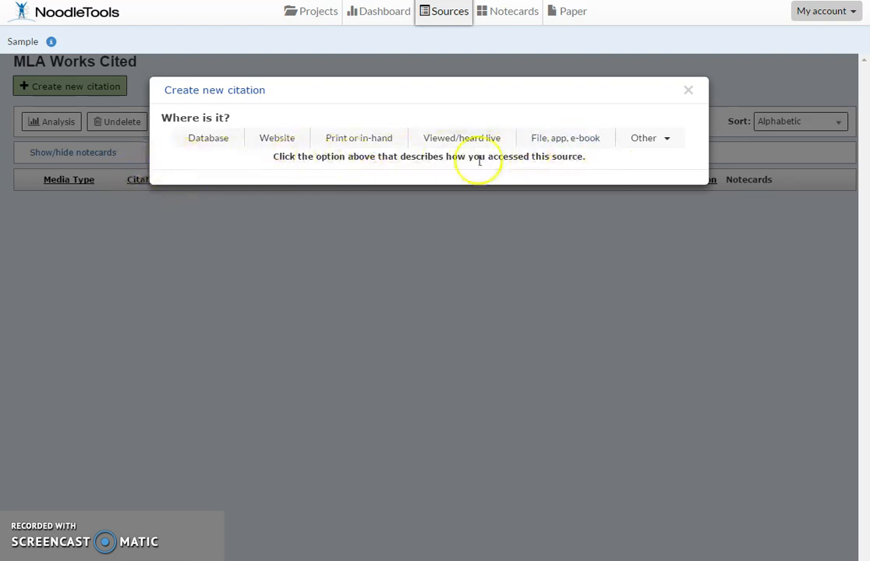
click(649, 137)
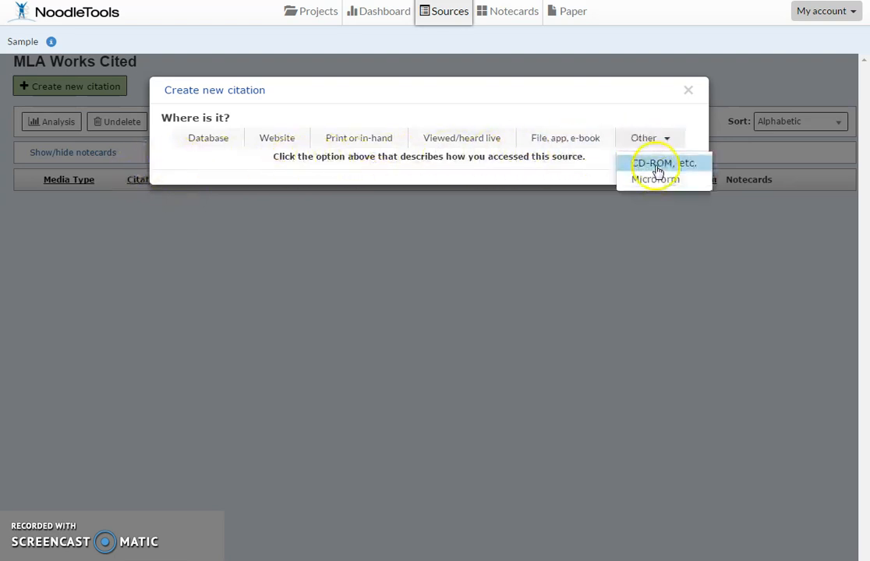
mouse_move(312, 137)
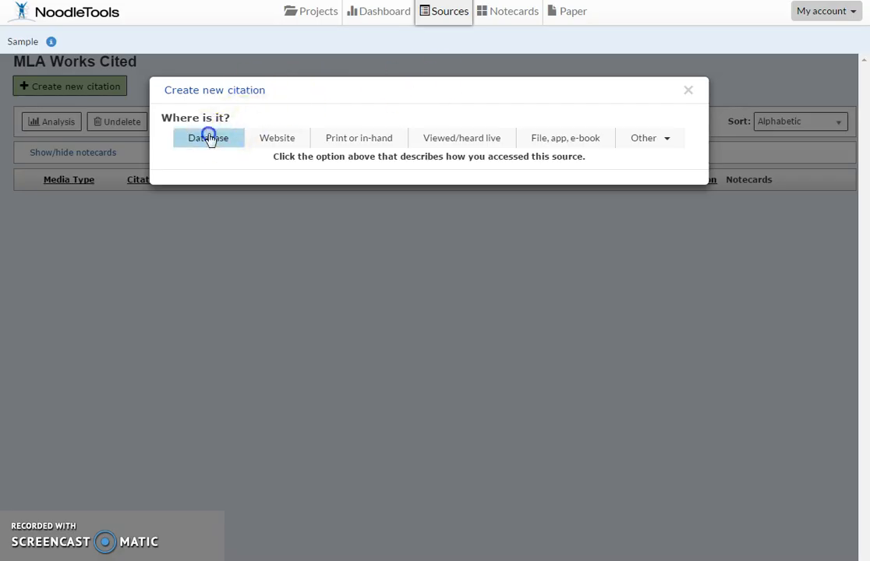
click(209, 137)
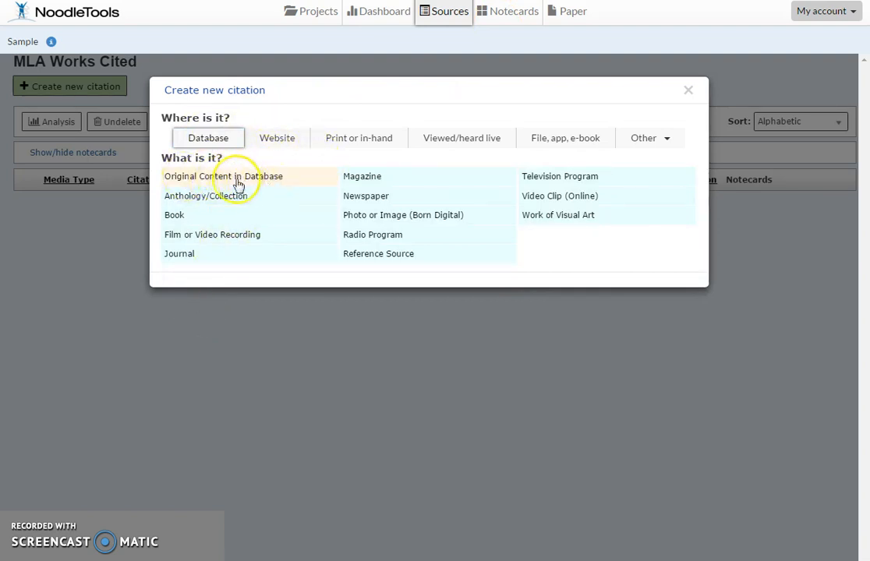
mouse_move(281, 195)
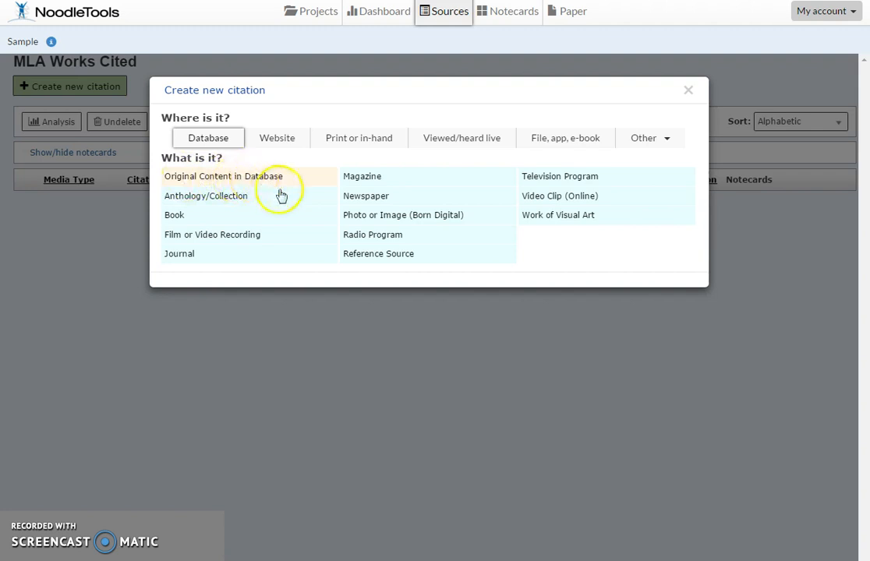
mouse_move(219, 257)
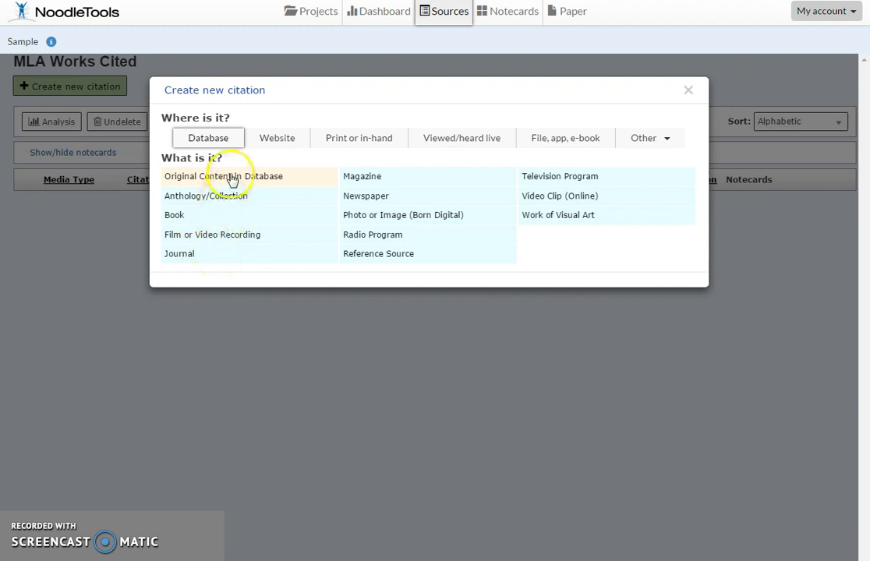
Step: Choose Original Content in Database and look over the blank citation form
click(224, 176)
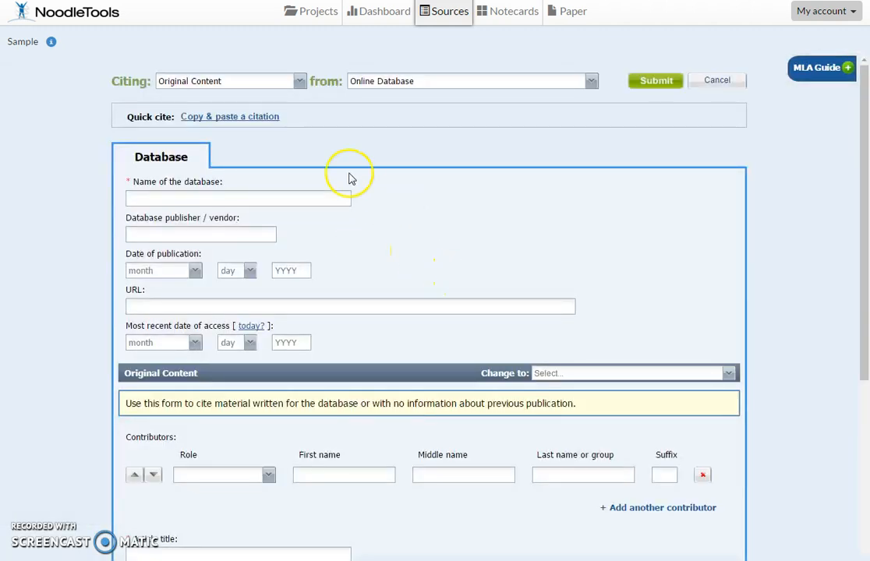
mouse_move(709, 217)
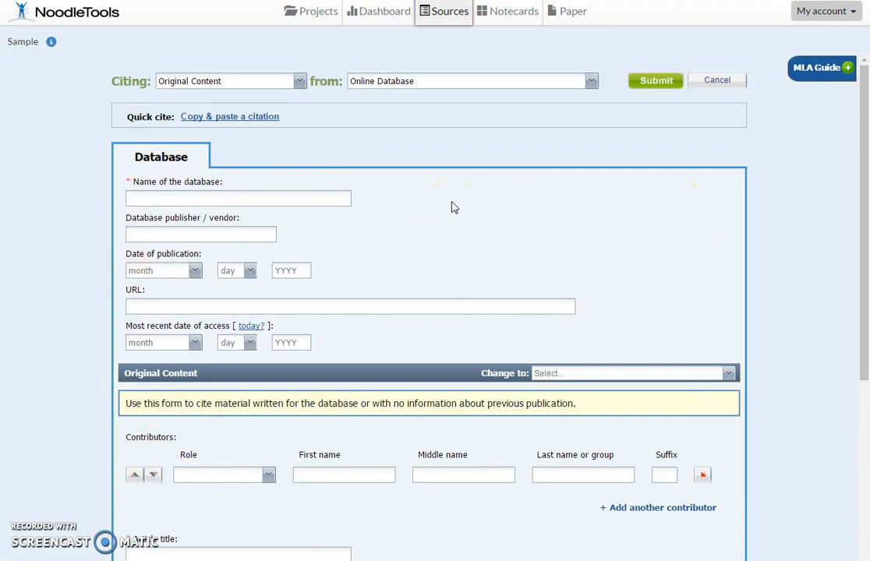
scroll(down, 3)
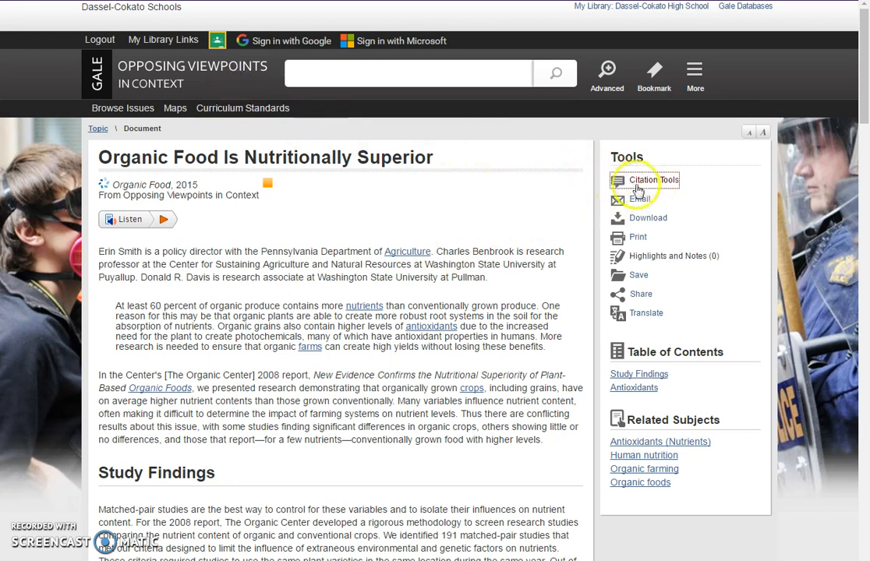
Step: Export the article's MLA 8th Edition citation from Gale's Citation Tools to NoodleTools
click(651, 181)
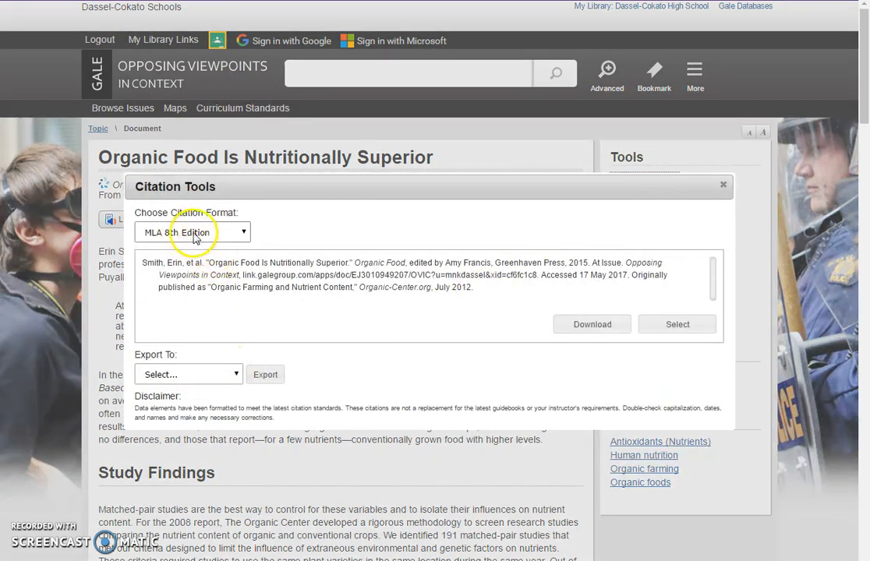
click(187, 374)
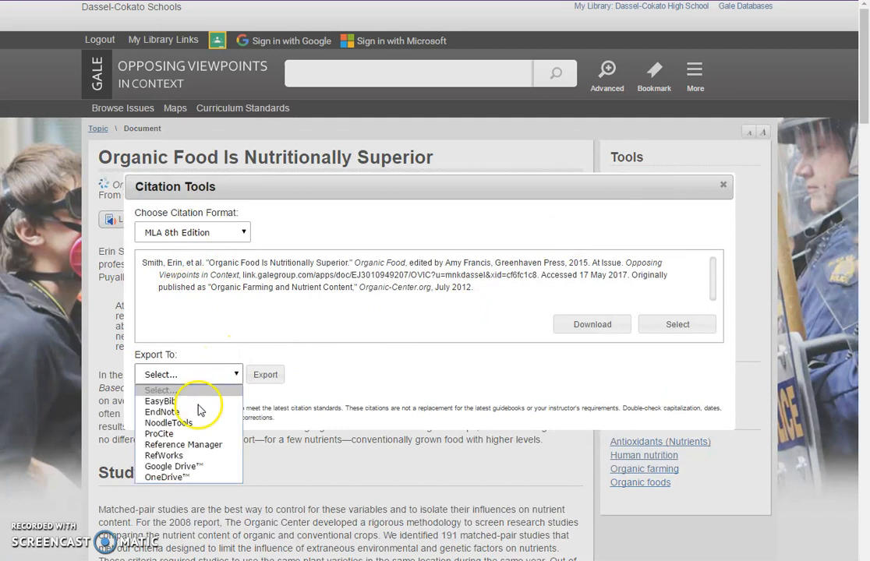
click(166, 422)
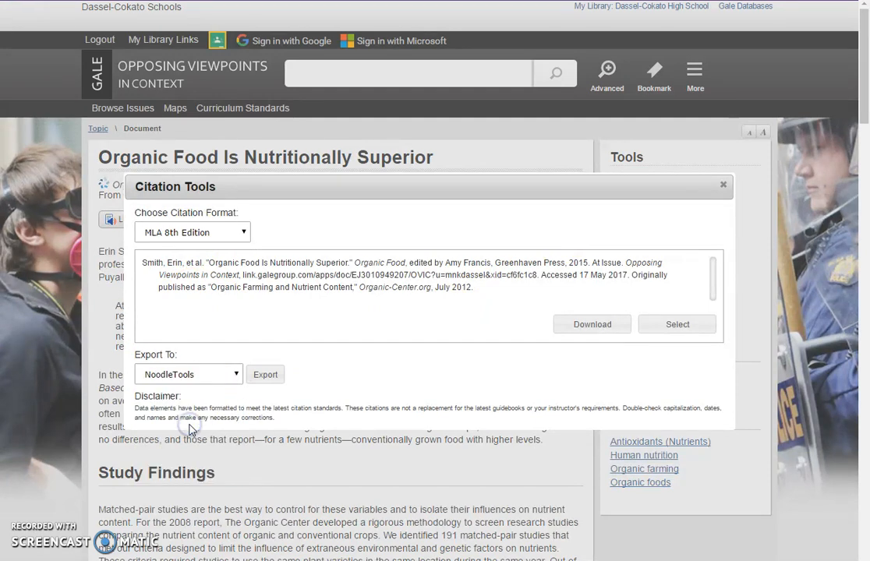
click(265, 374)
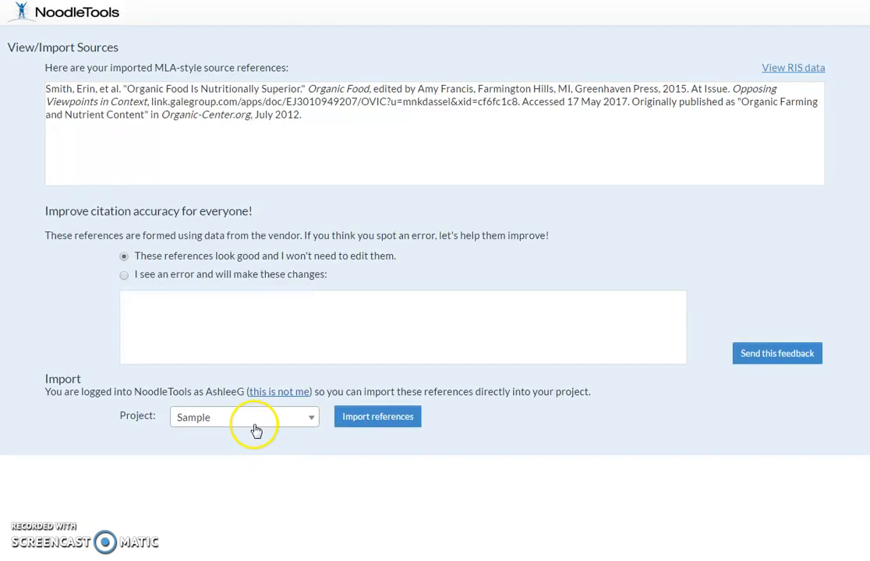
mouse_move(230, 421)
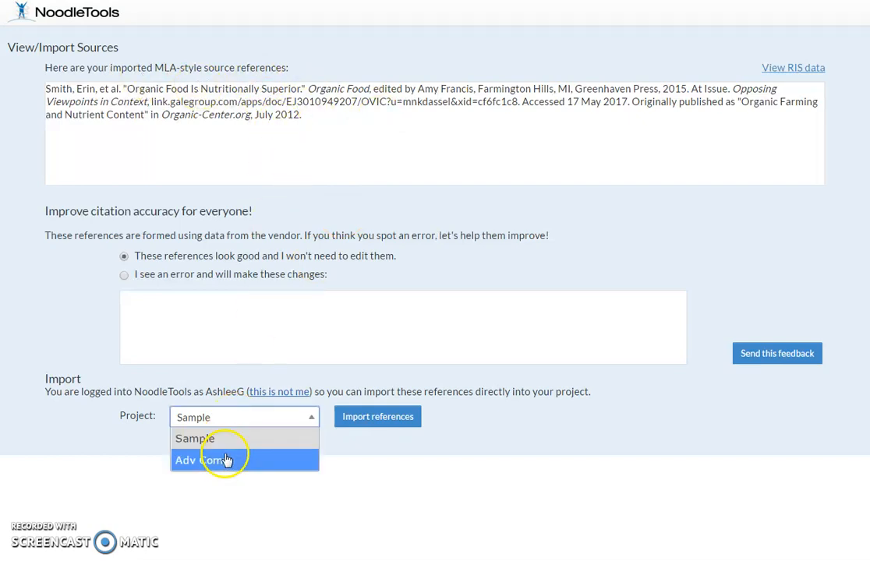
mouse_move(210, 438)
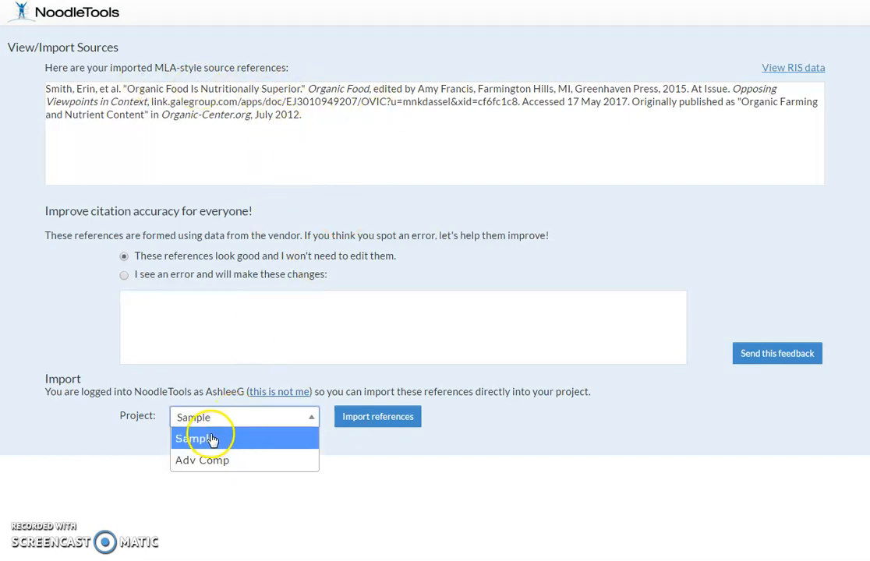
Step: Import the Gale reference into the Sample project
click(201, 438)
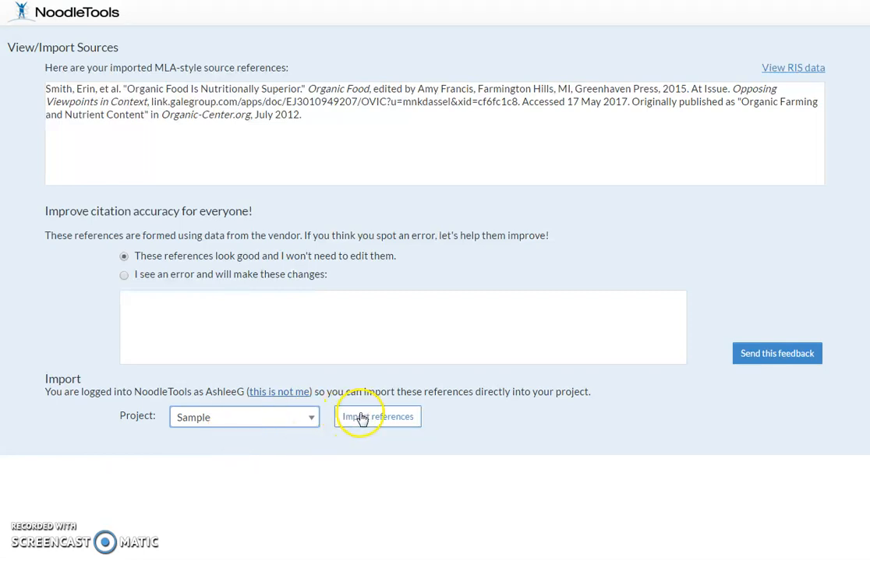
click(377, 416)
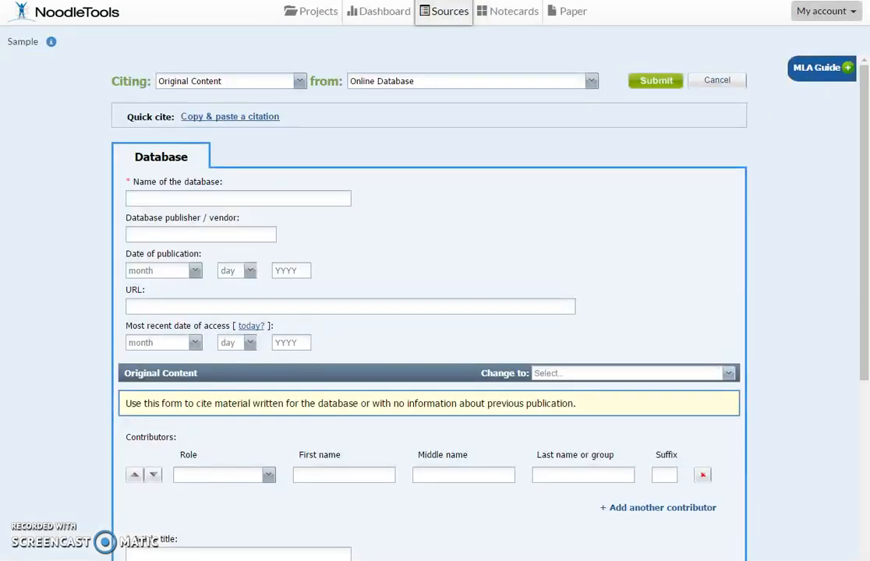
Step: Return to the Gale article with its Citation Tools dialog open
click(654, 81)
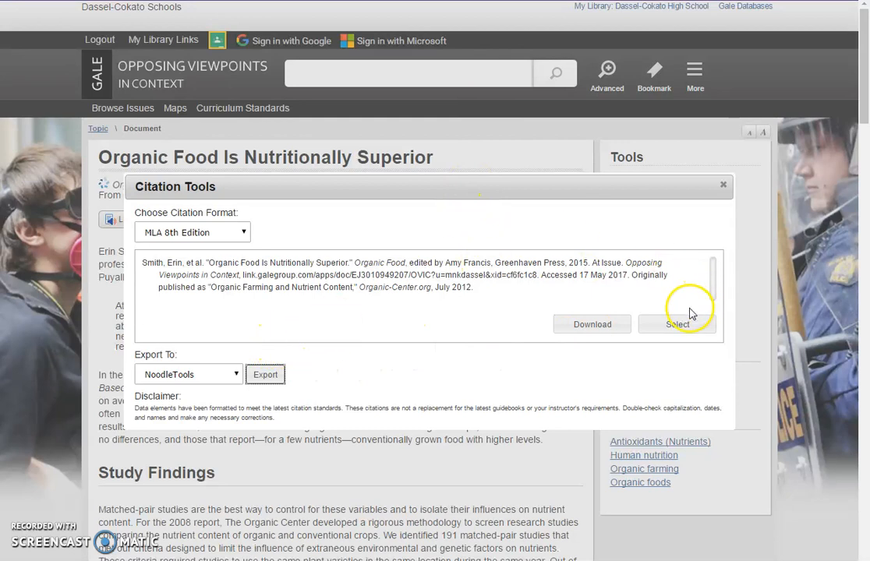
Step: Select the full MLA citation text in Gale's Citation Tools for copying
click(676, 324)
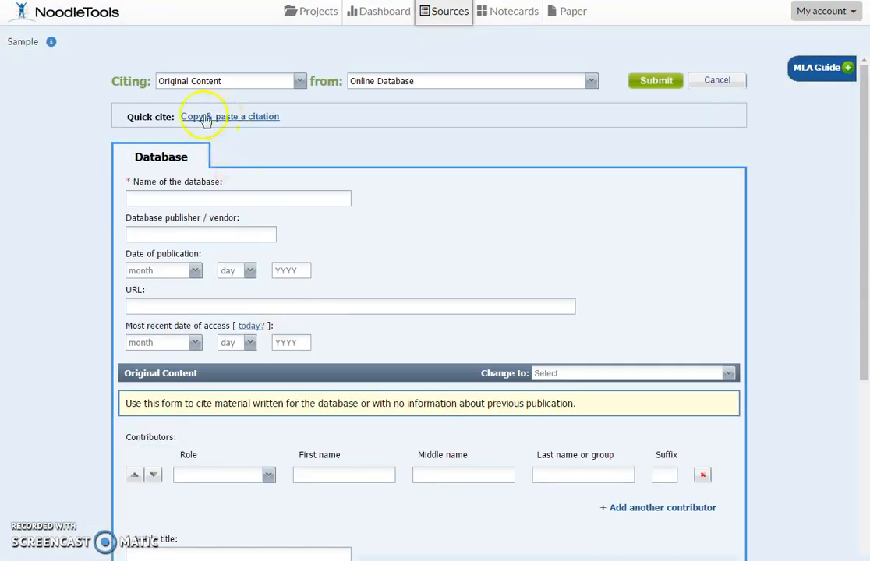
Step: Submit the pasted Gale citation so the Works Cited list holds two entries
click(229, 116)
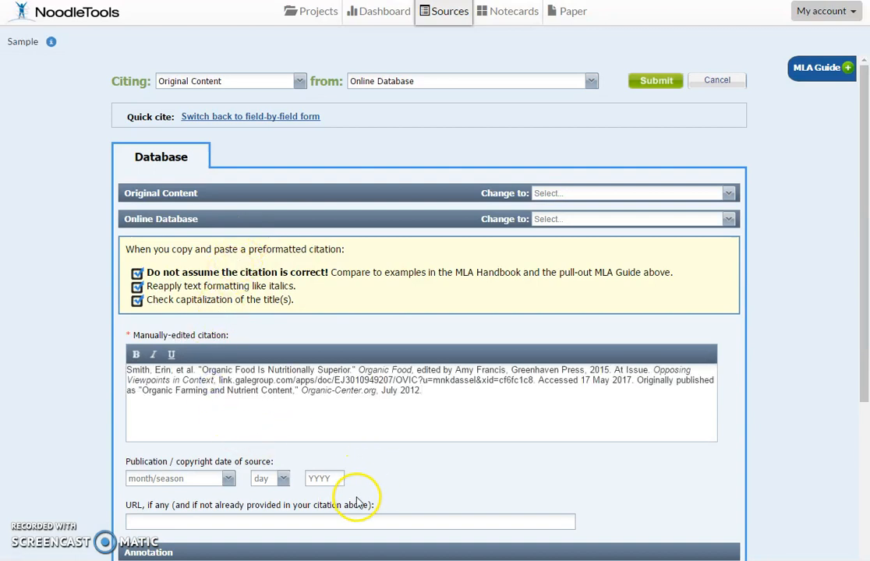
scroll(down, 3)
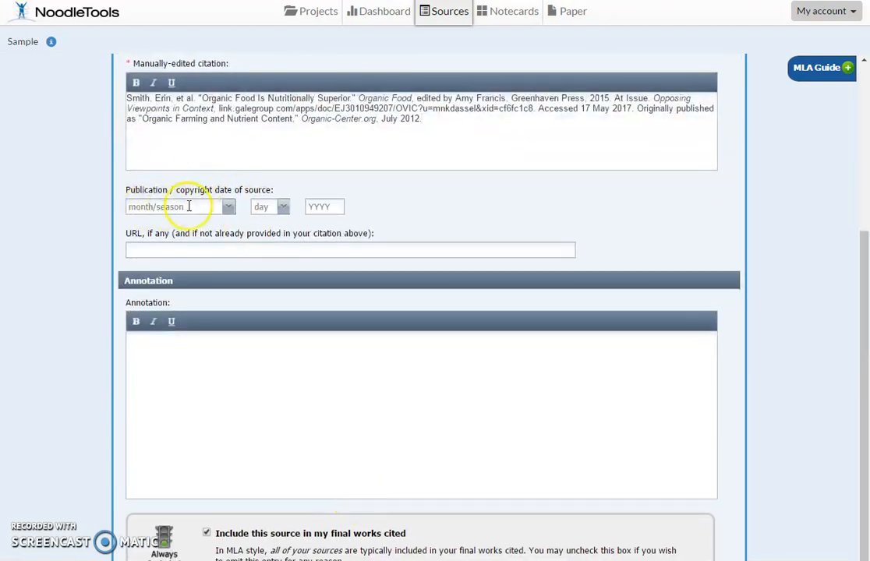
scroll(down, 3)
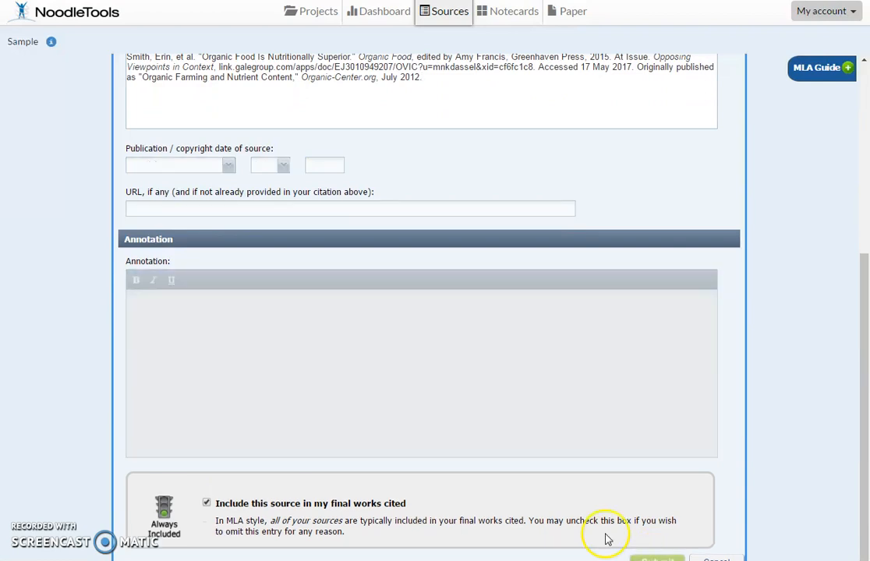
click(657, 558)
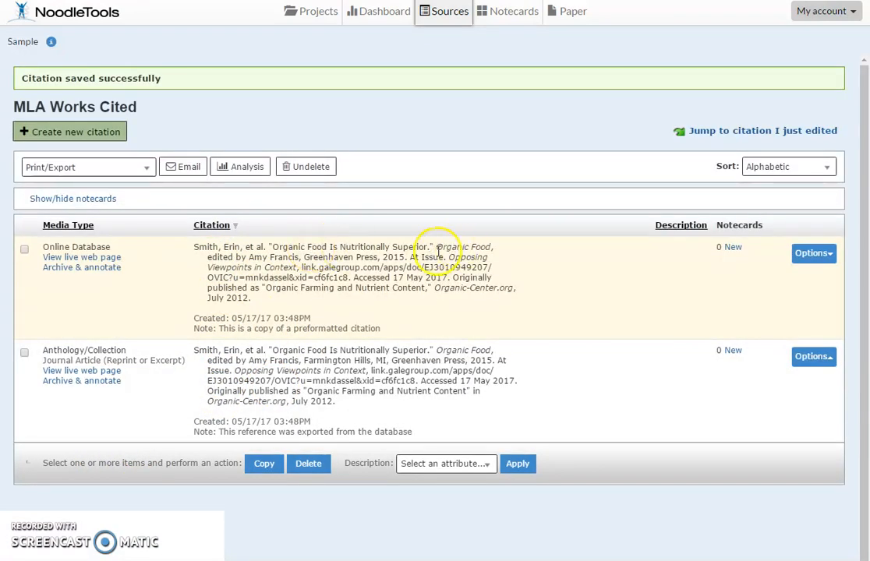
Step: Switch back to the Gale article's open Citation Tools dialog
double_click(465, 246)
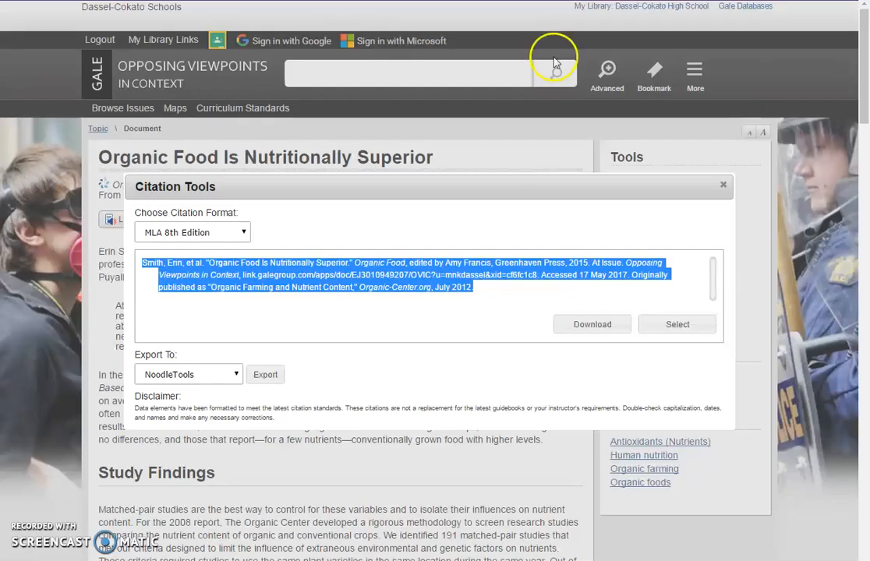
Step: Keep NoodleTools as export destination and close Gale's Citation Tools
click(187, 374)
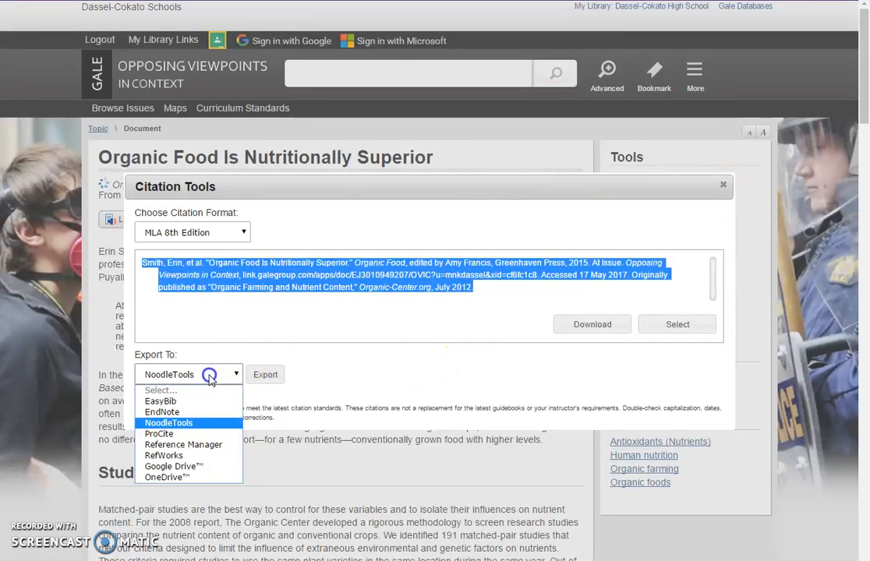
click(189, 374)
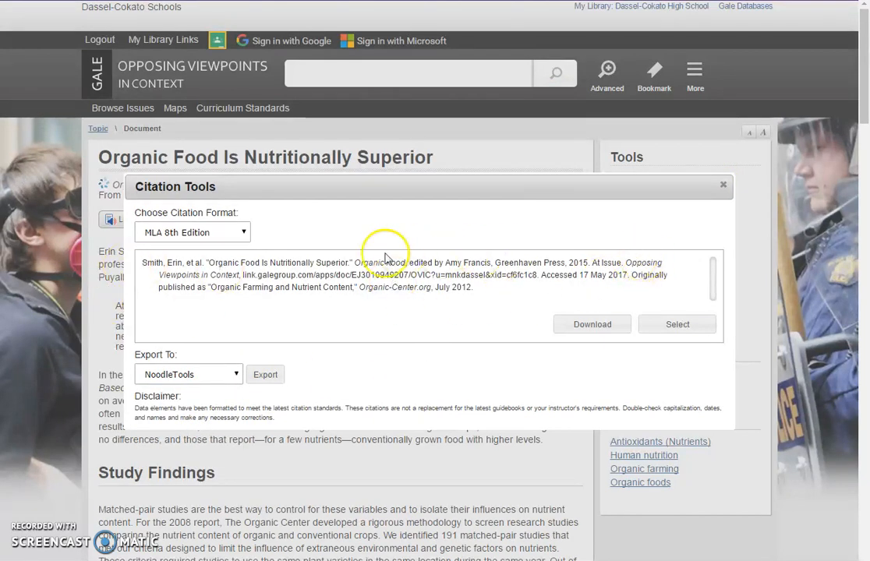
mouse_move(723, 187)
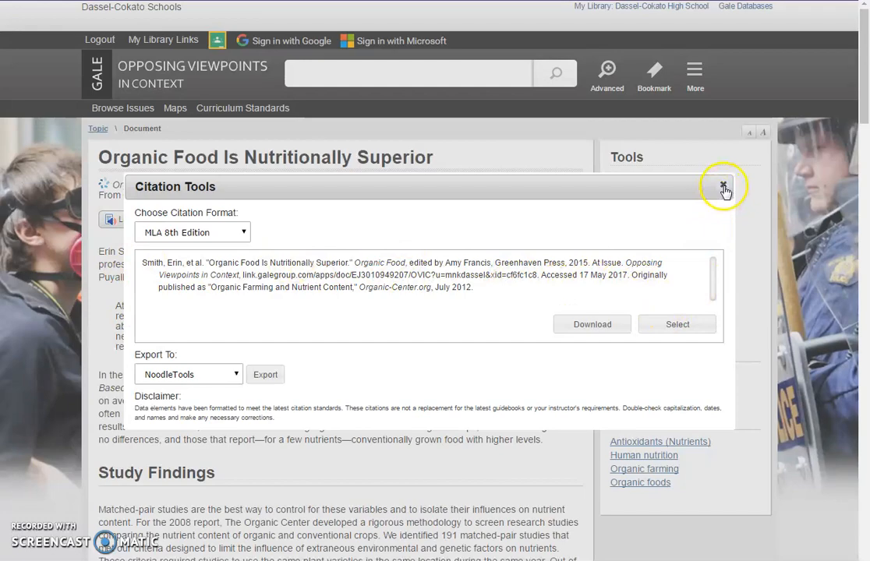
click(723, 187)
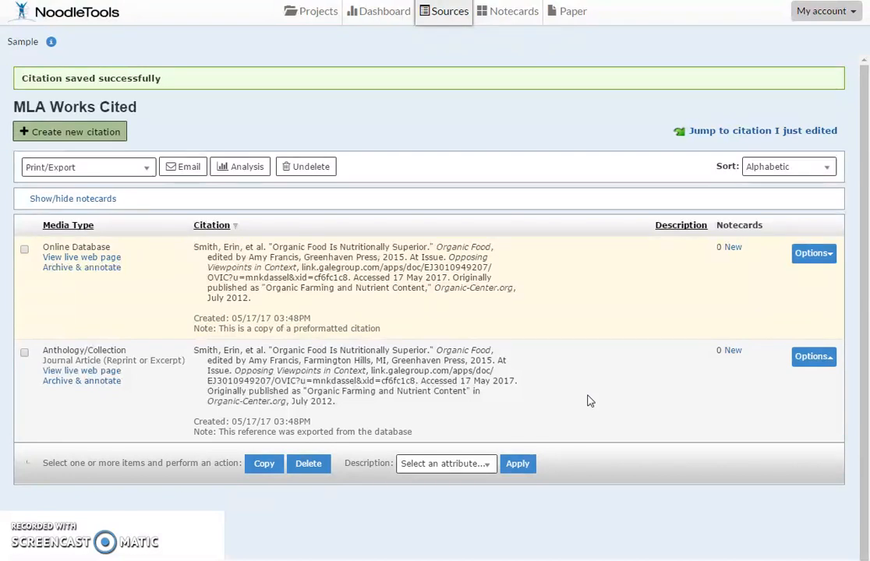
mouse_move(513, 434)
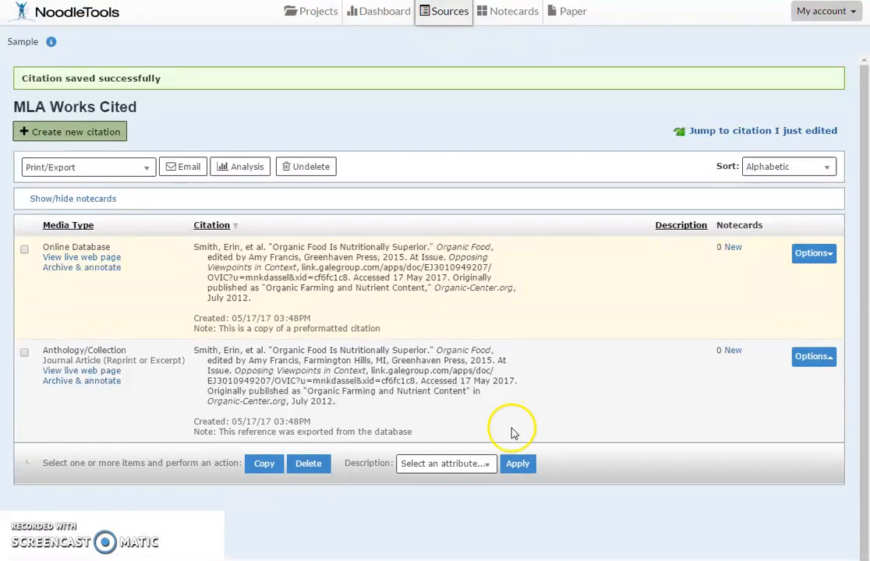